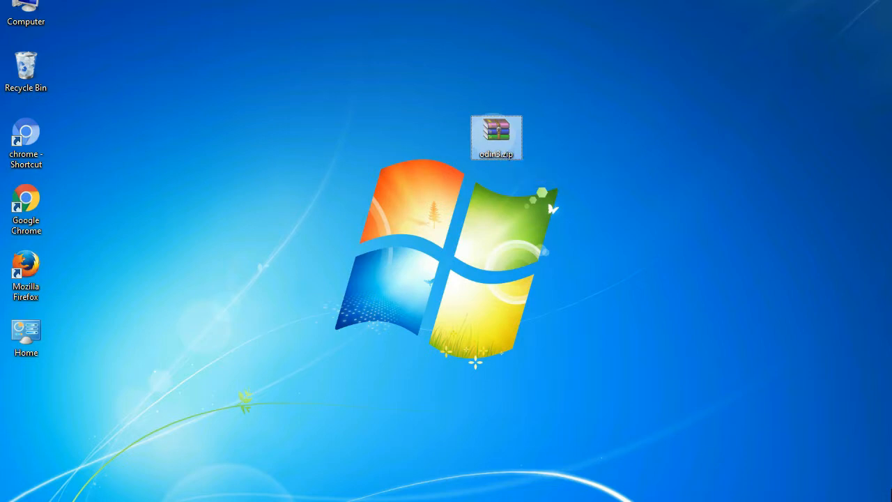
Extract the Odin archive in place to create the Odin_v3.09 folder
double_click(494, 132)
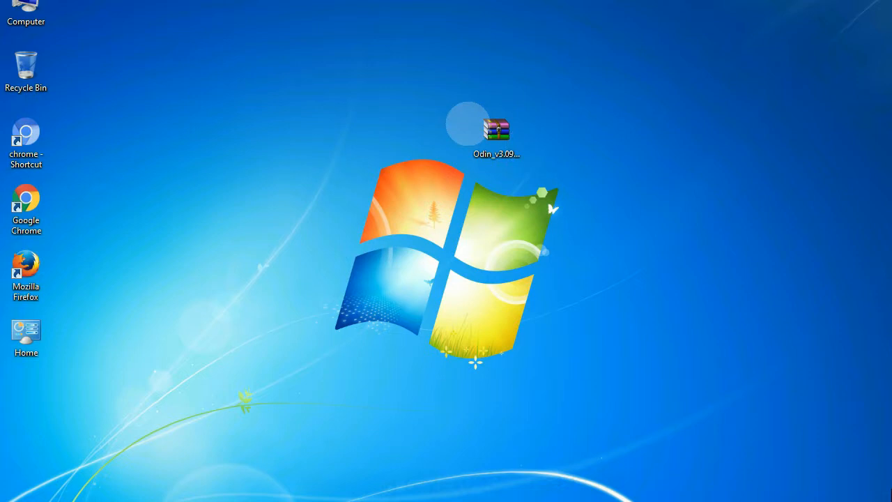
left_click(496, 131)
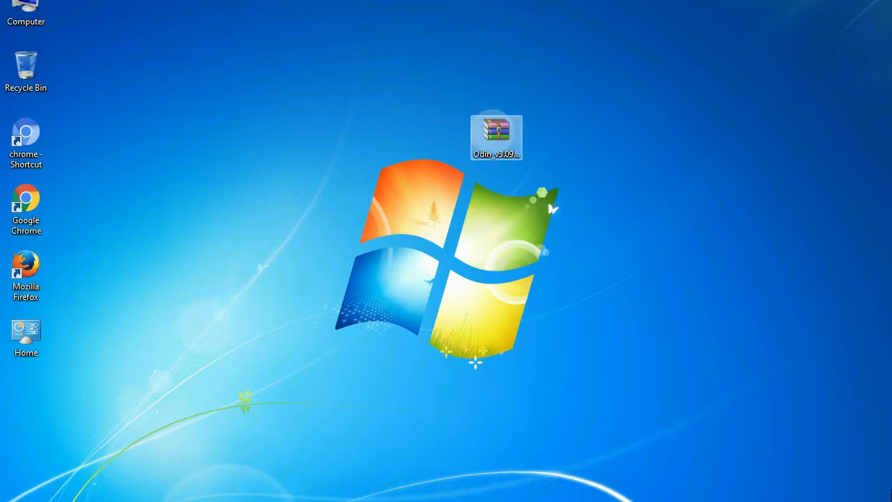
right_click(497, 128)
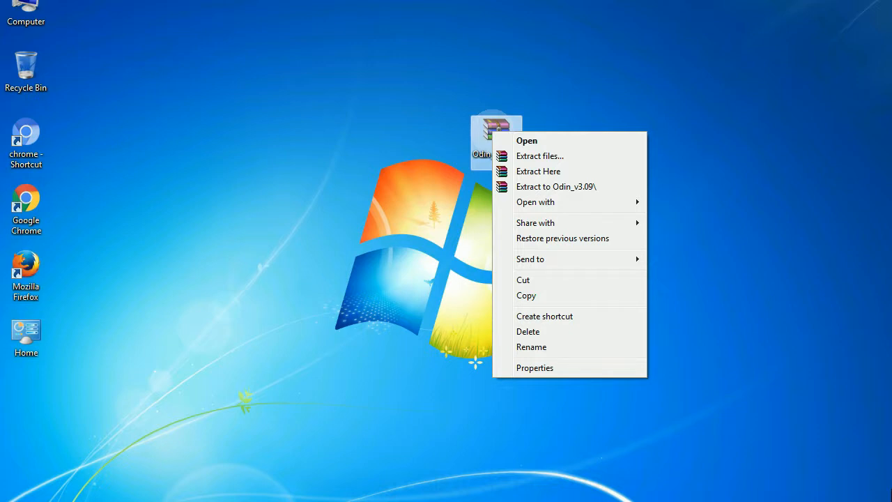
mouse_move(538, 170)
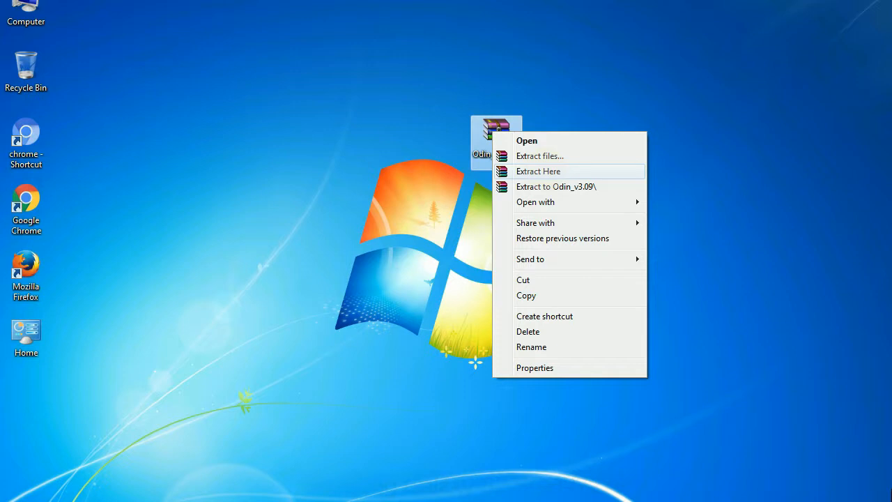
left_click(539, 171)
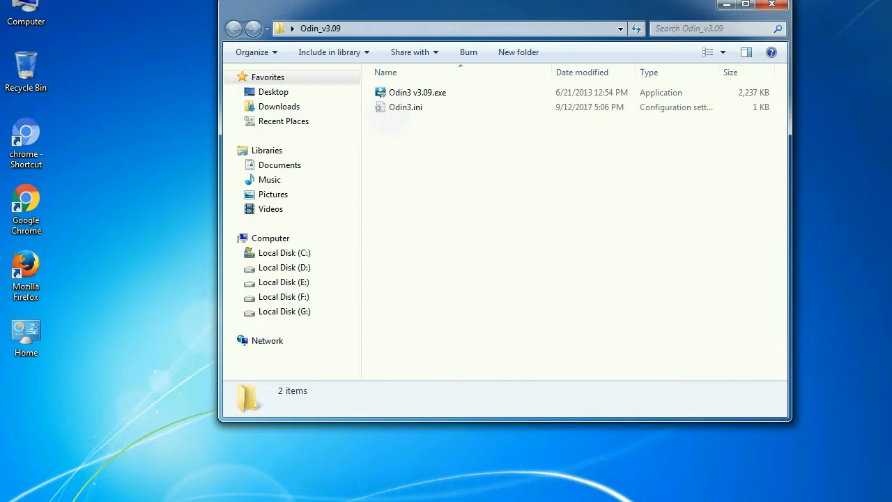
Launch Odin3 v3.09.exe from the extracted folder
right_click(417, 92)
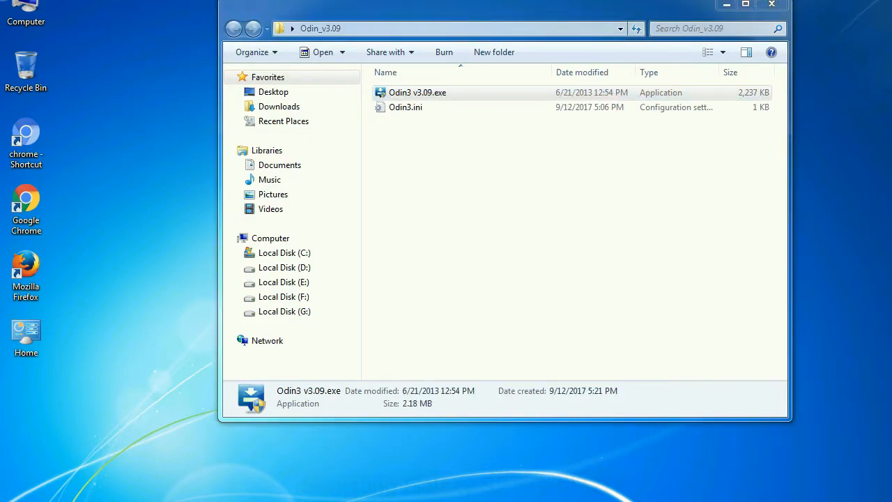
double_click(419, 92)
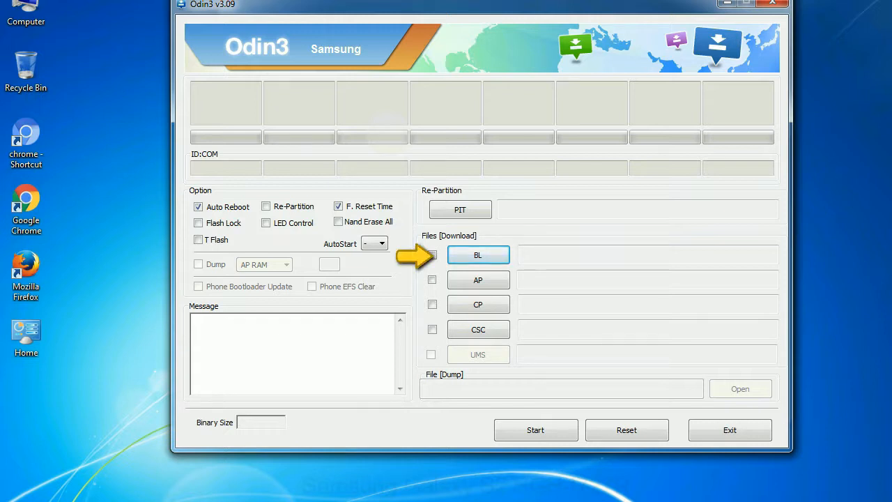
mouse_move(433, 278)
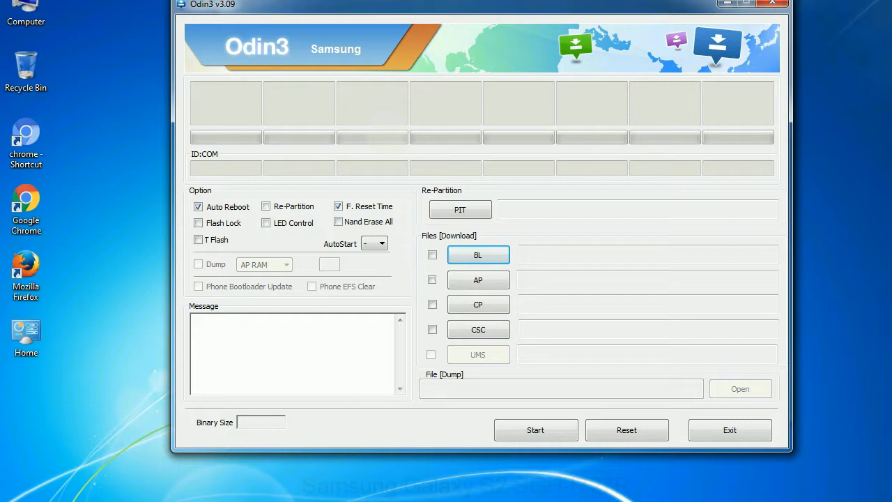
Close the Odin3 tool with all download file slots left empty
left_click(773, 3)
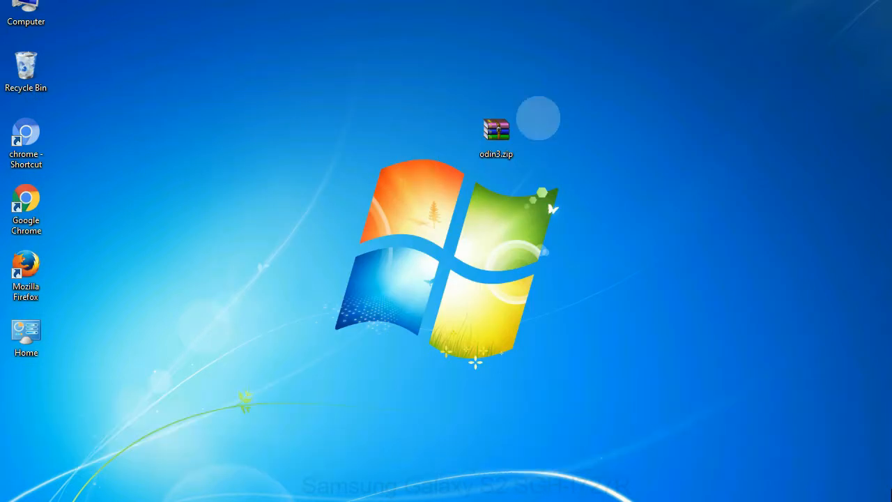
Reopen the Odin_v3.09 folder listing Odin3 v3.09.exe and Odin3.ini
double_click(492, 129)
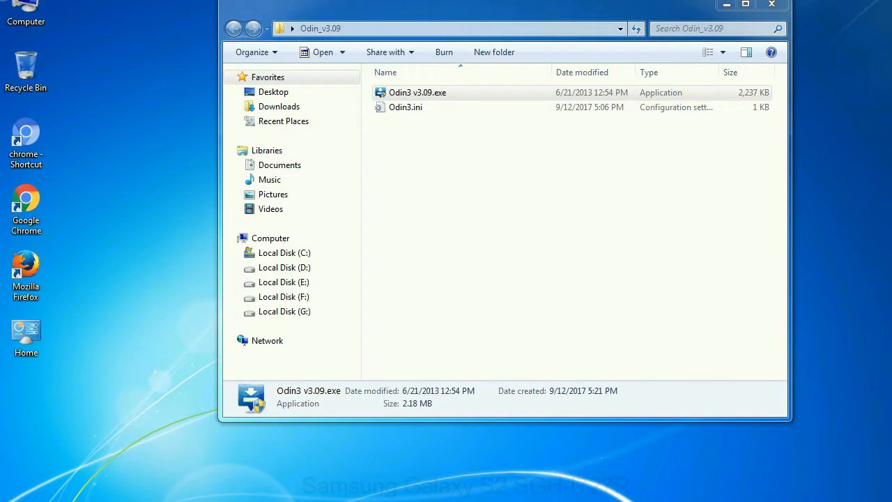
Relaunch Odin3 v3.09 from the folder and close it again
double_click(420, 92)
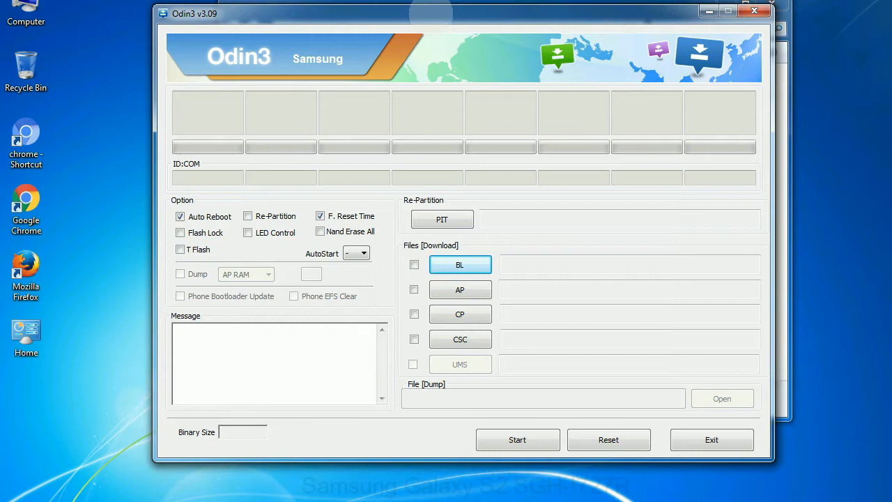
left_click(754, 13)
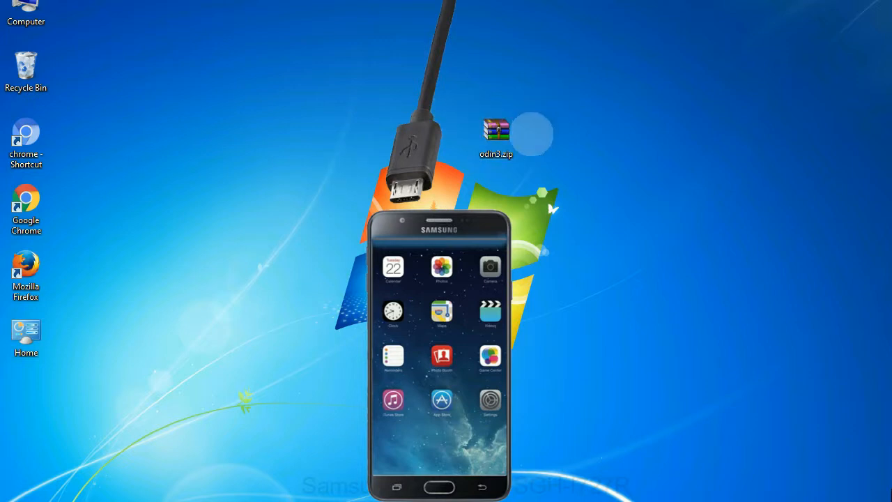
Relaunch Odin3 from the desktop odin3.zip so the phone is detected on COM3
double_click(495, 128)
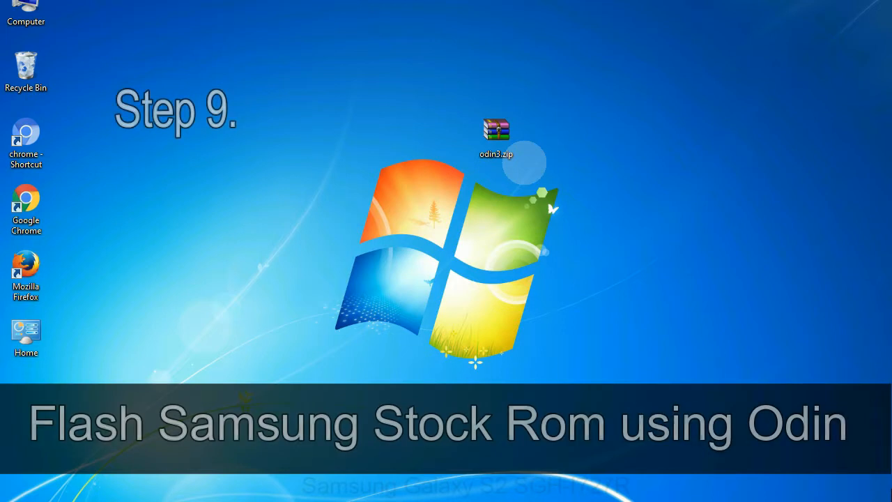
left_click(496, 131)
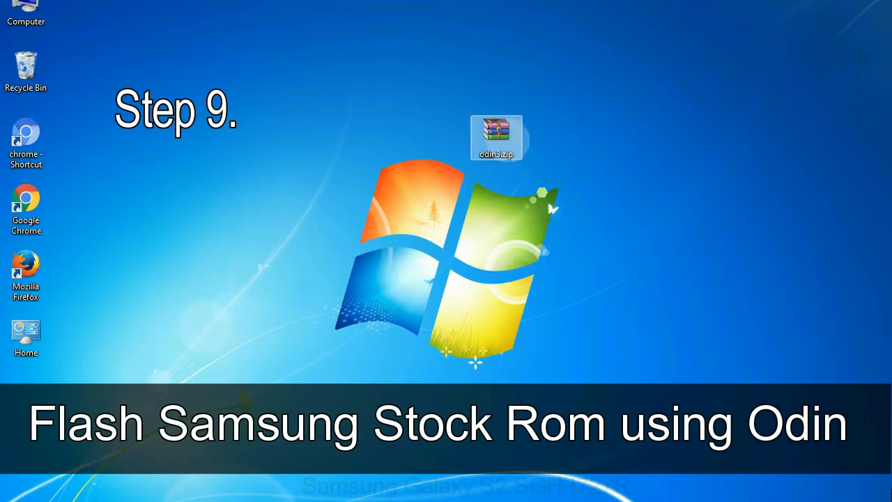
double_click(496, 131)
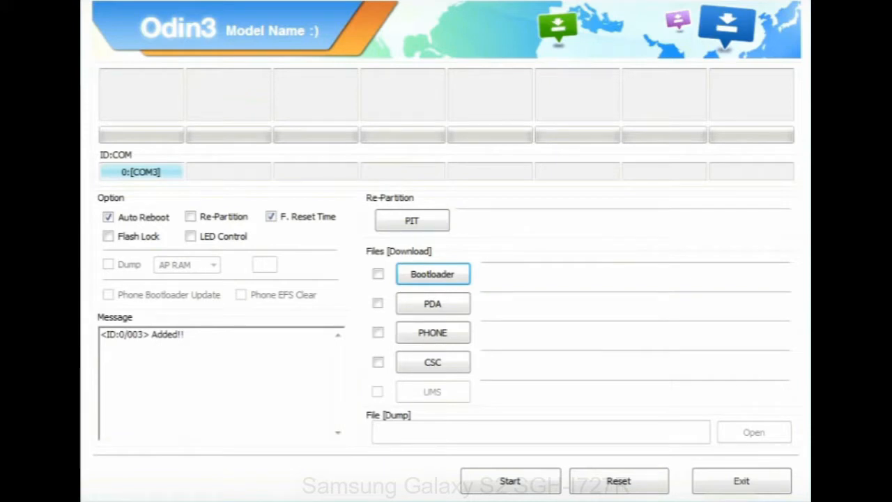
Choose the stock ROM HOME.tar.md5 from the desktop for the PDA slot
left_click(432, 303)
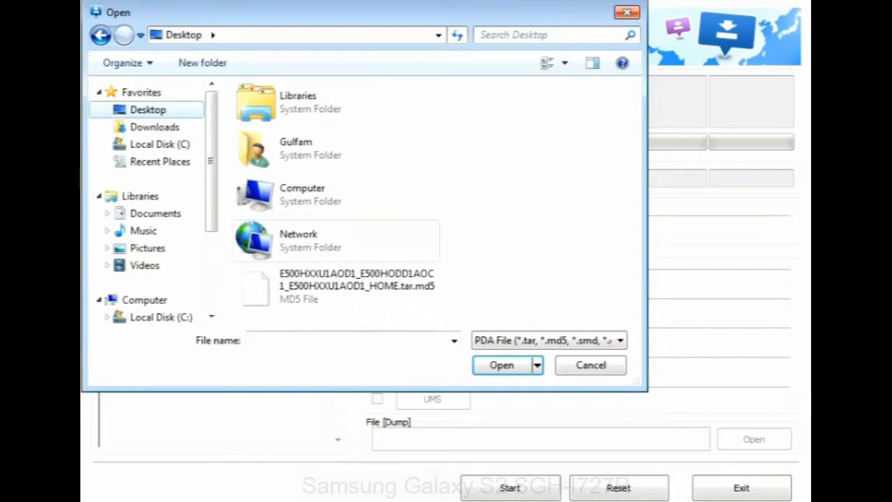
left_click(502, 365)
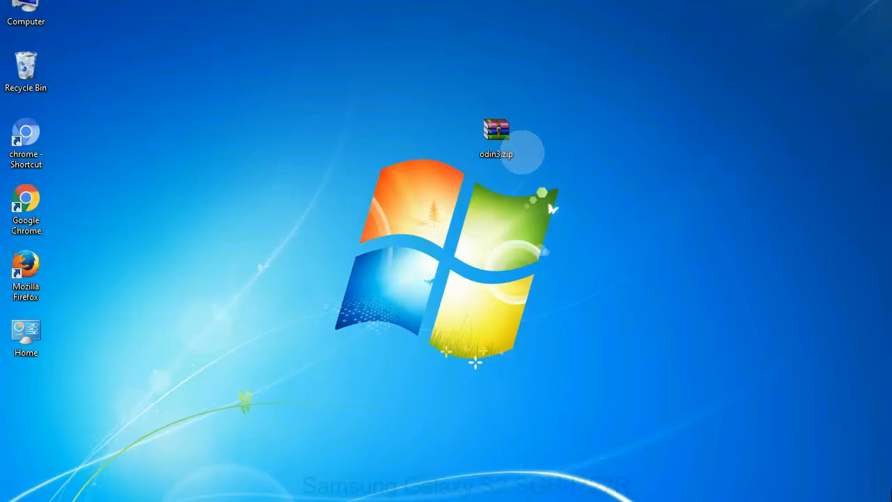
Bring Odin3 back with the tar.md5 in PDA and start flashing the phone
left_click(496, 132)
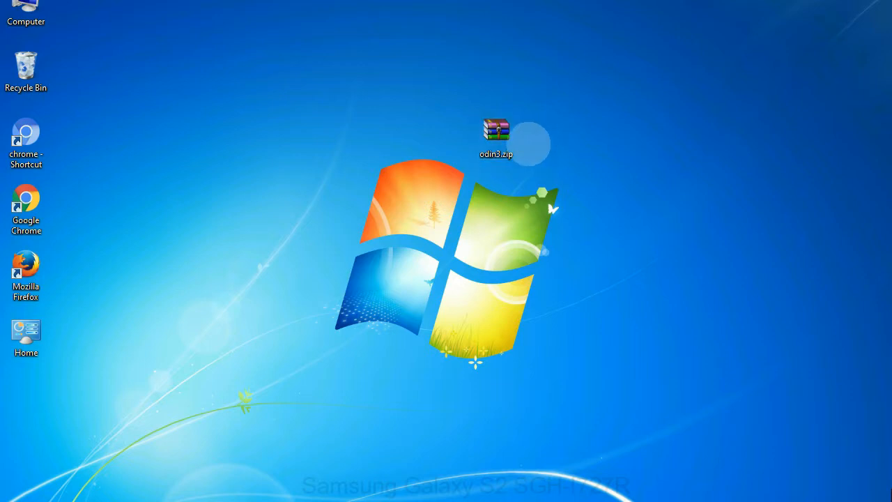
double_click(493, 128)
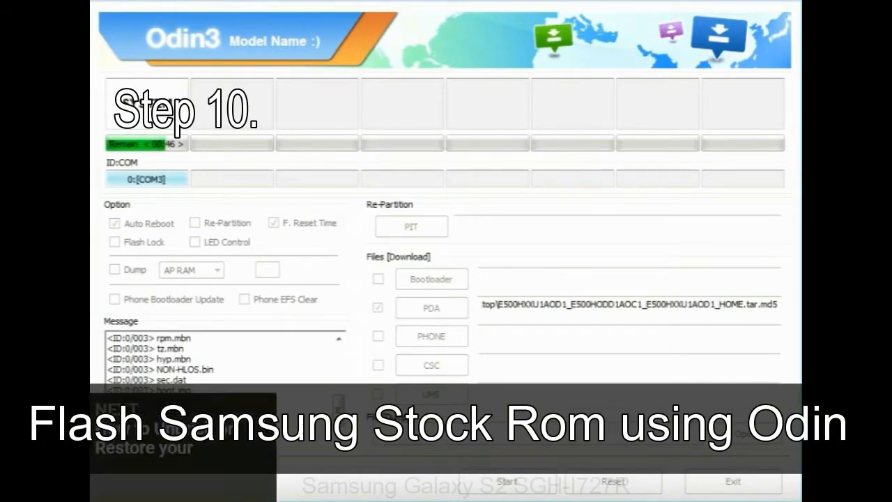